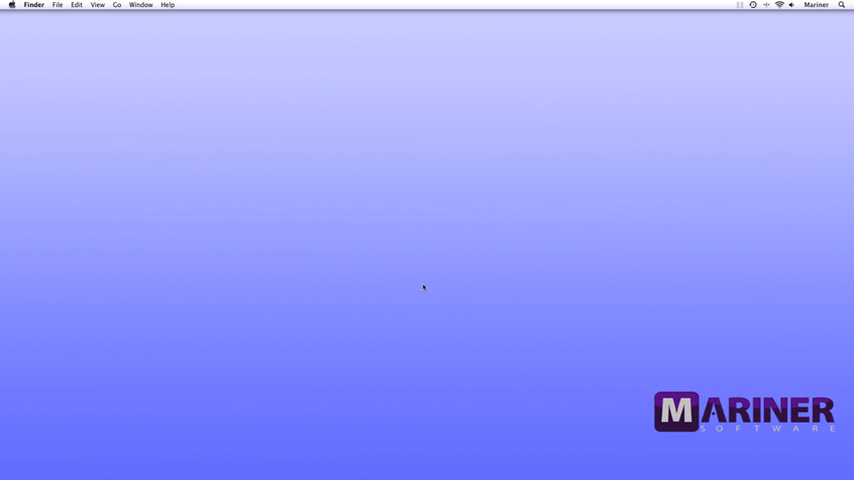
{"action": "mouse_move", "coordinate": [387, 269]}
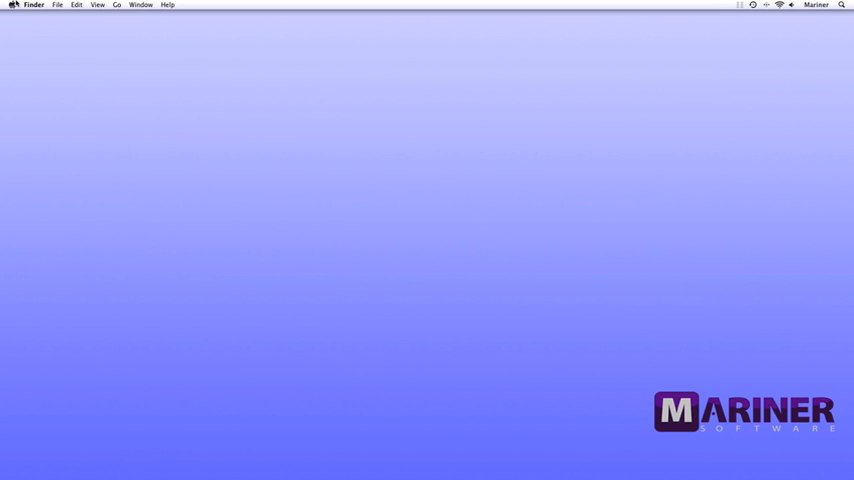
- Show the home folder in a new Finder window, then bring up the Mariner Software site in Safari
{"action": "left_click", "coordinate": [13, 5]}
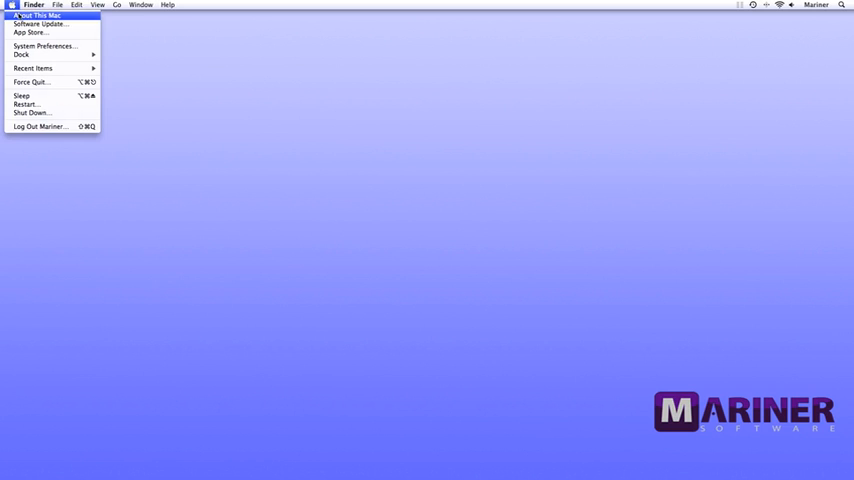
{"action": "left_click", "coordinate": [39, 16]}
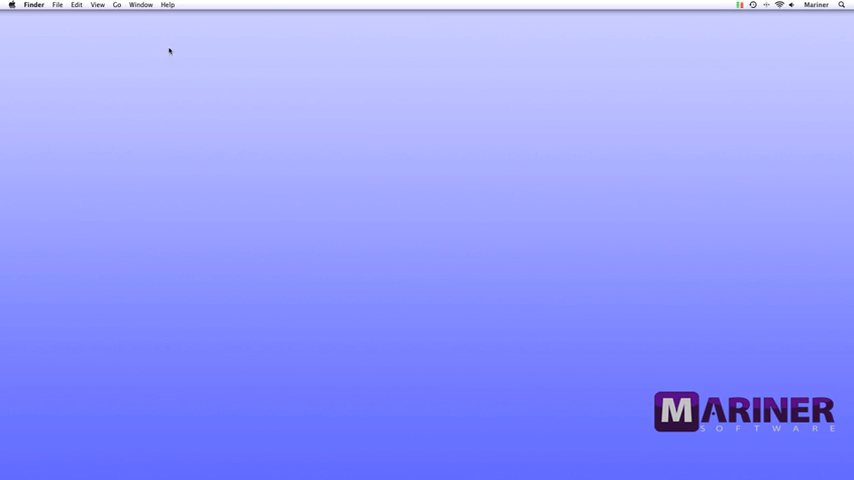
{"action": "left_click", "coordinate": [117, 5]}
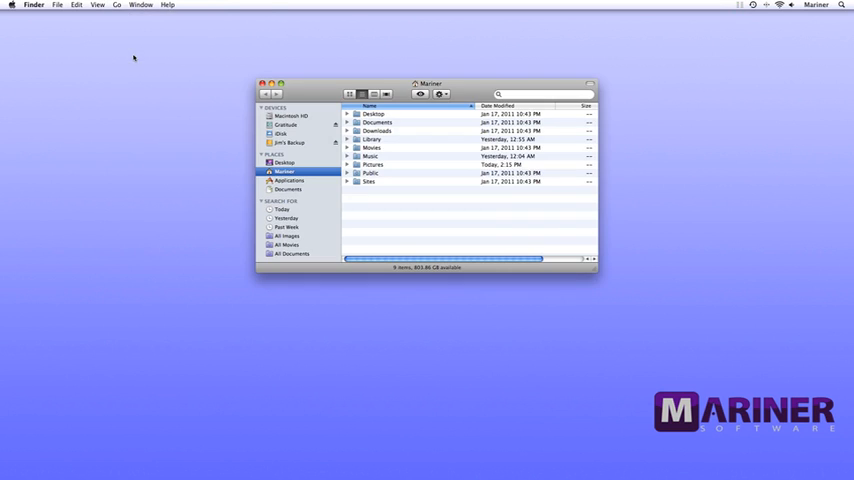
{"action": "left_click", "coordinate": [262, 83]}
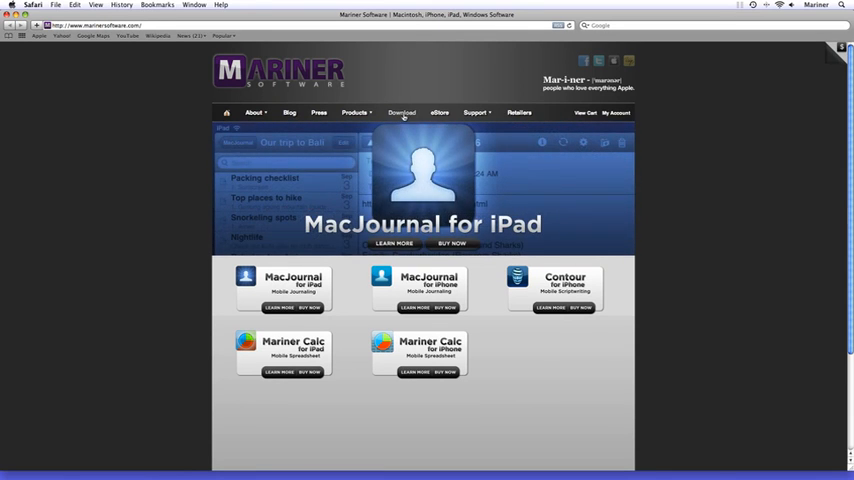
- Go to the Mariner Download page and scroll to the StoryMill section
{"action": "left_click", "coordinate": [401, 112]}
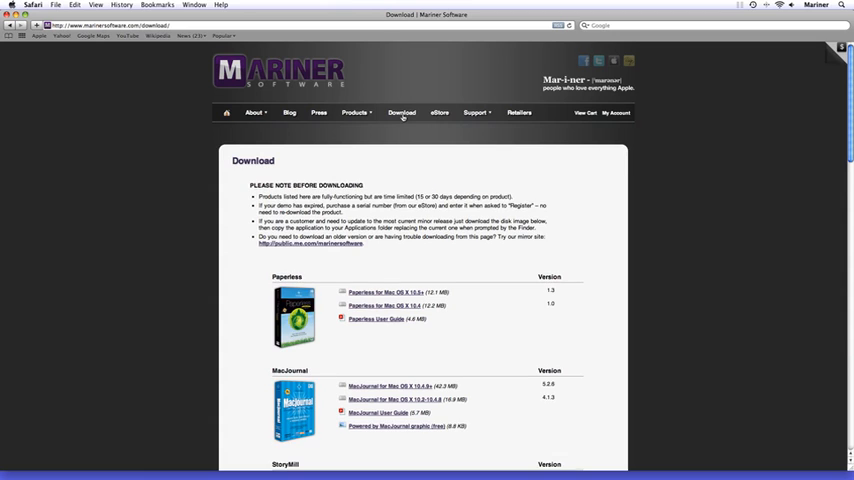
{"action": "scroll", "scroll_direction": "down", "scroll_amount": 3}
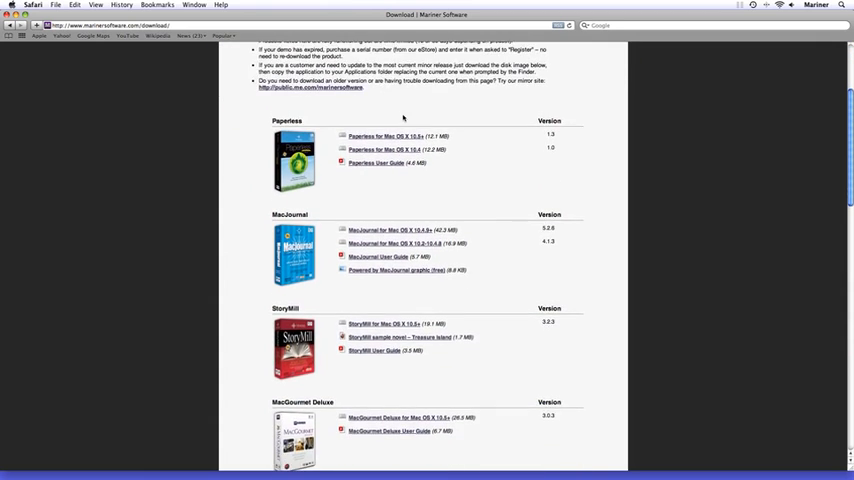
{"action": "scroll", "scroll_direction": "down", "scroll_amount": 3}
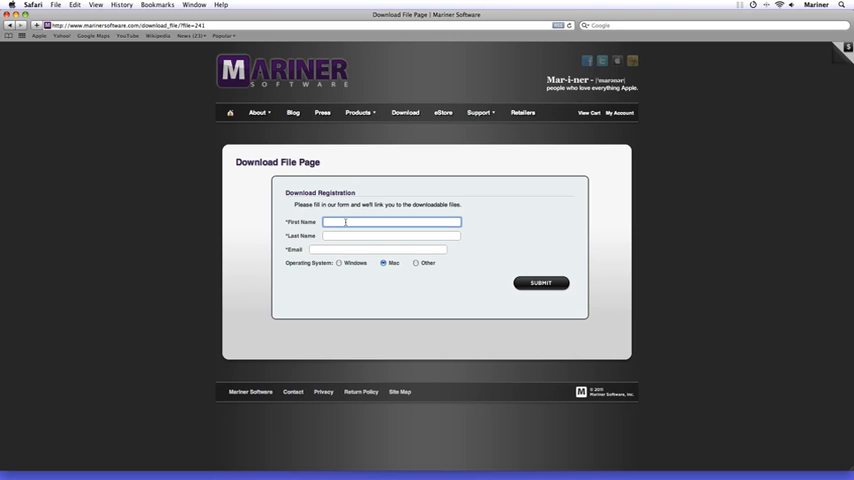
- Fill the download form with first name 'Ma', last name 'Dude' and a marine...com email
{"action": "type", "text": "Mariner"}
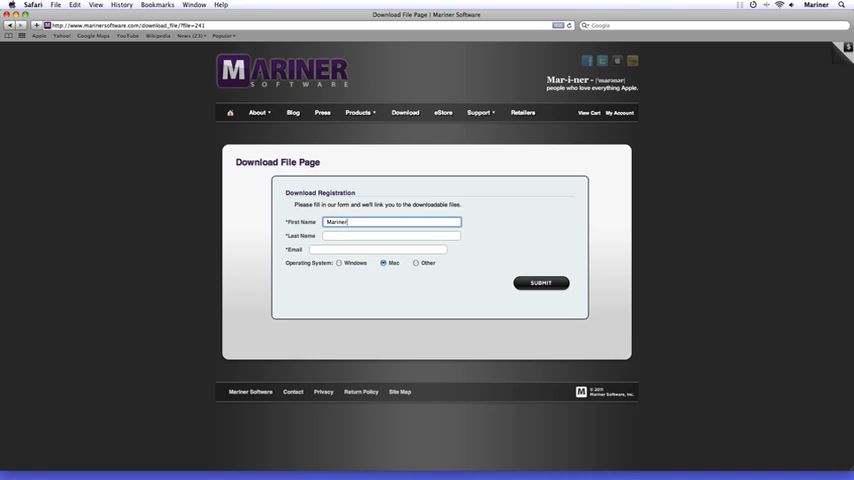
{"action": "left_click", "coordinate": [390, 235]}
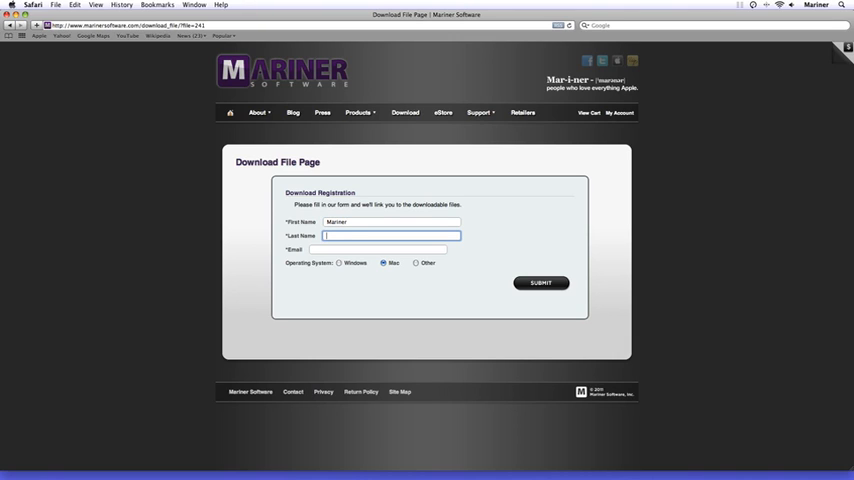
{"action": "type", "text": "Dude"}
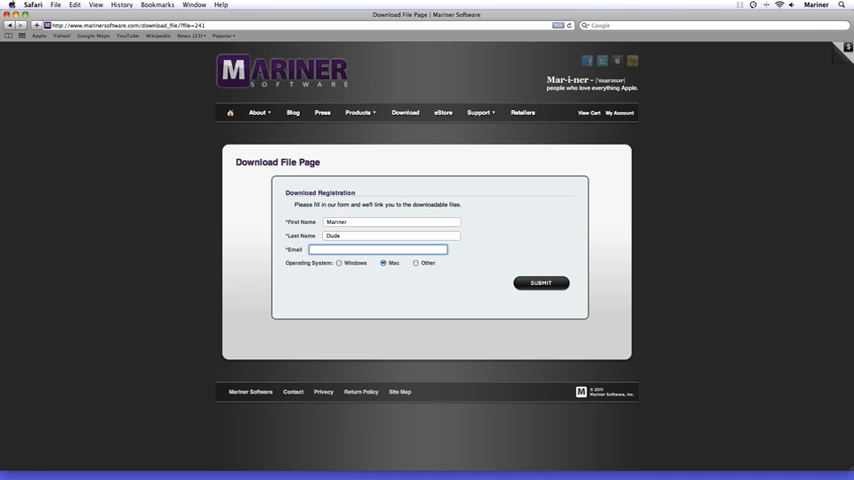
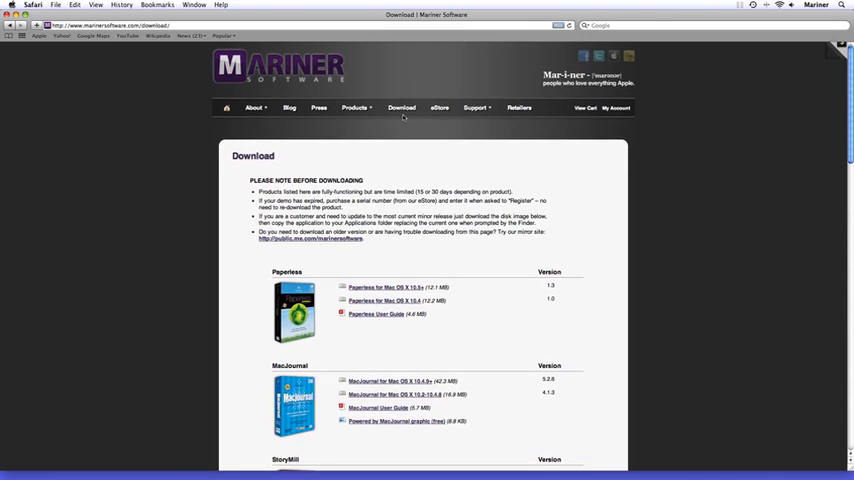
- Download 'StoryMill for Mac OS X 10.5+' from the StoryMill section
{"action": "scroll", "scroll_direction": "down", "scroll_amount": 3}
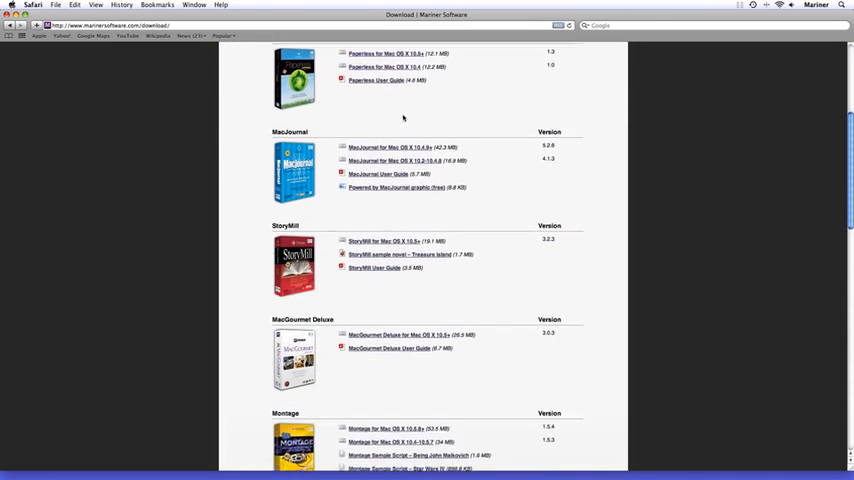
{"action": "scroll", "scroll_direction": "down", "scroll_amount": 3}
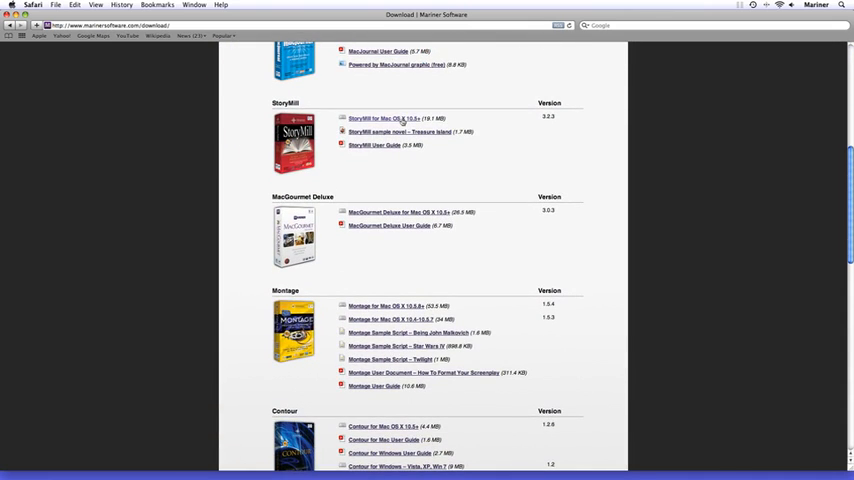
{"action": "left_click", "coordinate": [378, 118]}
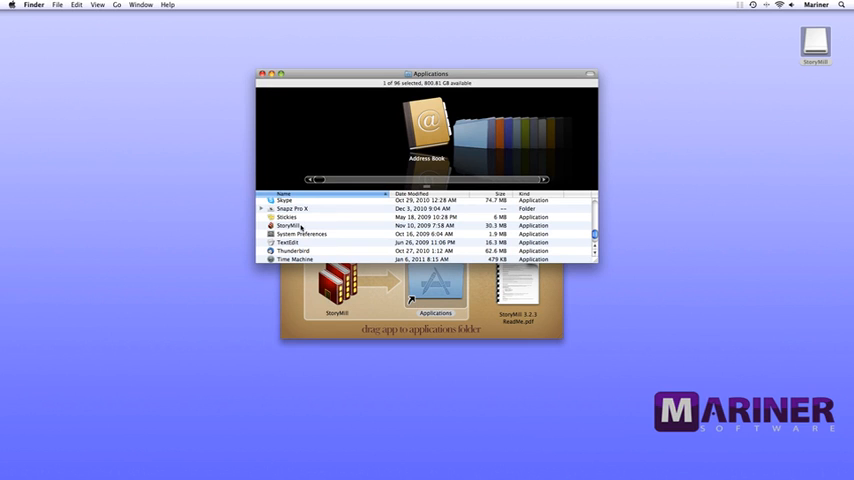
- Confirm StoryMill appears in the Applications folder after copying it from the disk image
{"action": "left_click", "coordinate": [288, 225]}
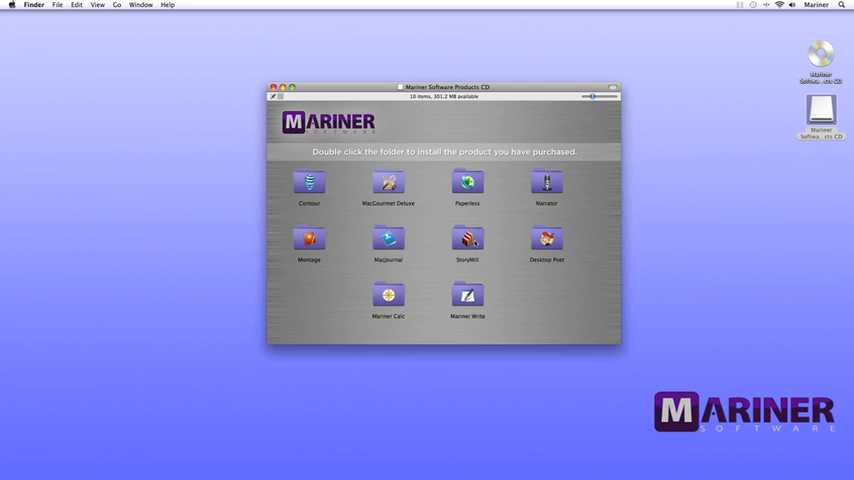
- Enter the StoryMill folder on the Mariner Software Products CD
{"action": "left_click", "coordinate": [466, 239]}
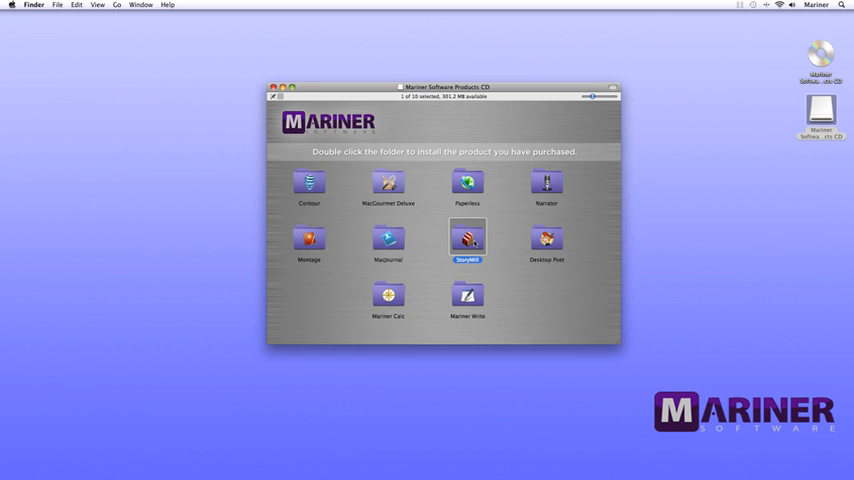
{"action": "double_click", "coordinate": [467, 241]}
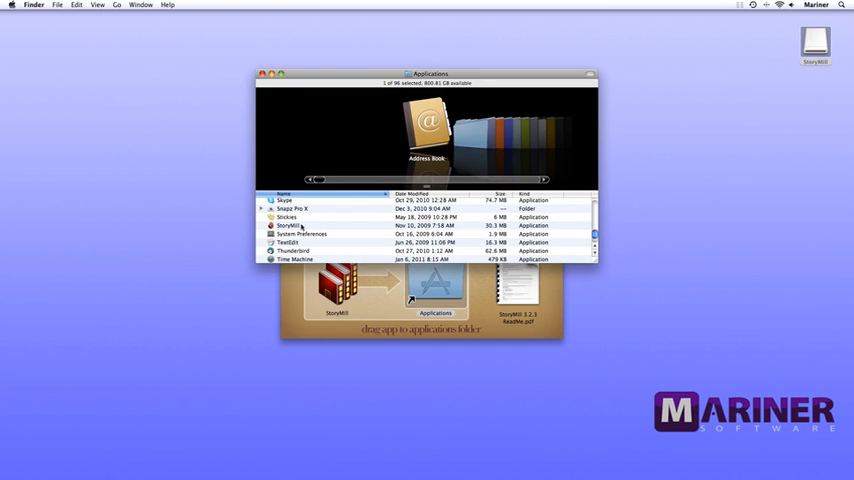
- Place the StoryMill application from Applications into the Dock
{"action": "left_click", "coordinate": [288, 225]}
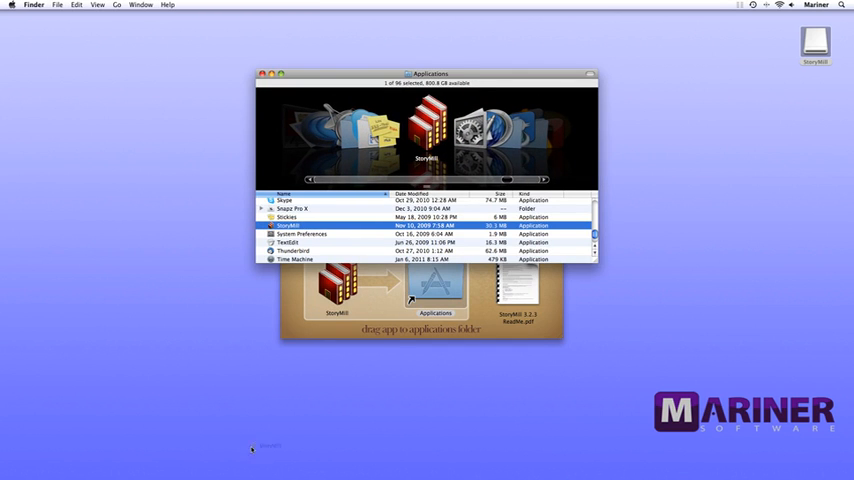
{"action": "left_click", "coordinate": [262, 74]}
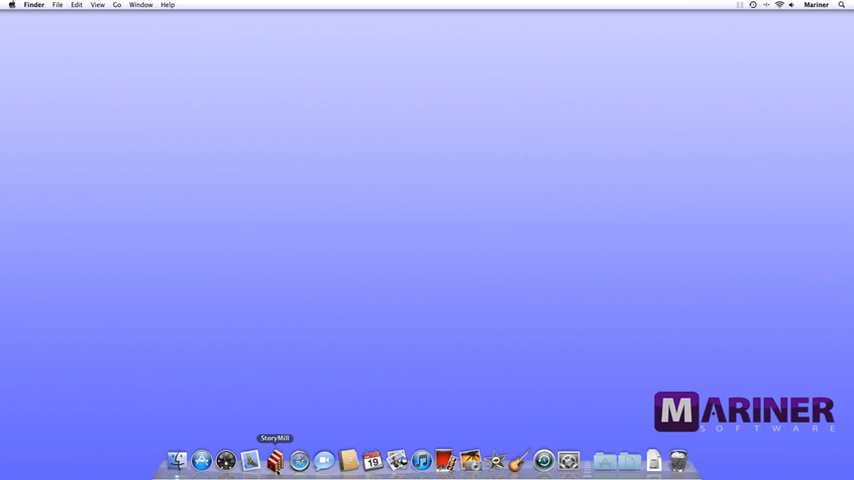
- Start StoryMill from the Dock and allow the downloaded app to open
{"action": "left_click", "coordinate": [275, 461]}
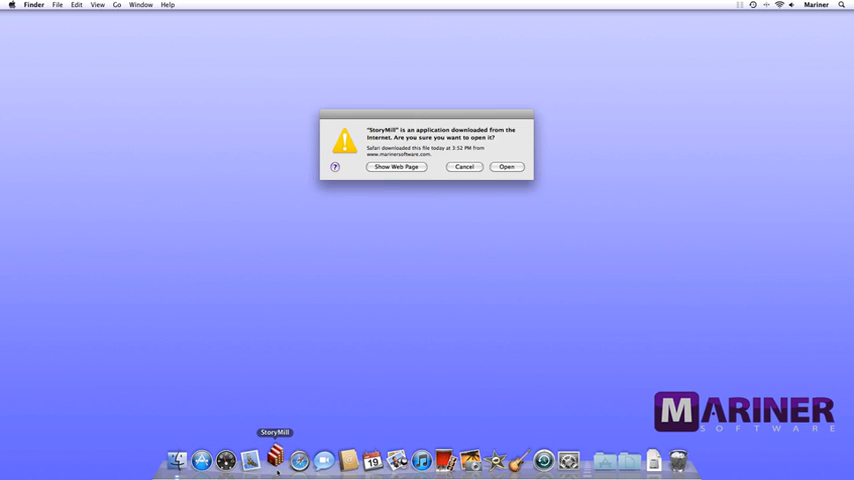
{"action": "mouse_move", "coordinate": [525, 158]}
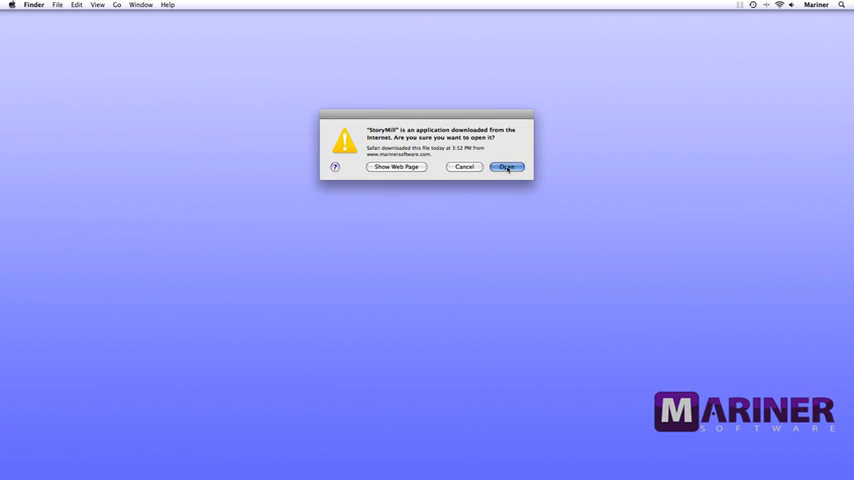
{"action": "left_click", "coordinate": [507, 166]}
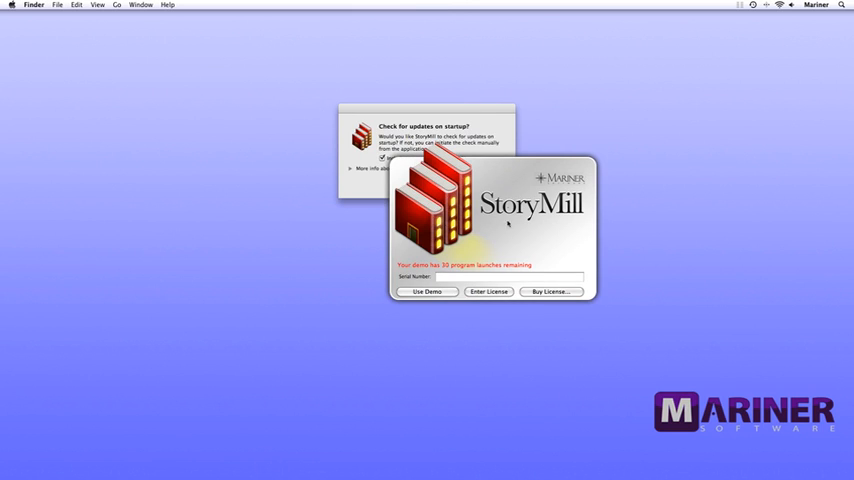
{"action": "mouse_move", "coordinate": [501, 278]}
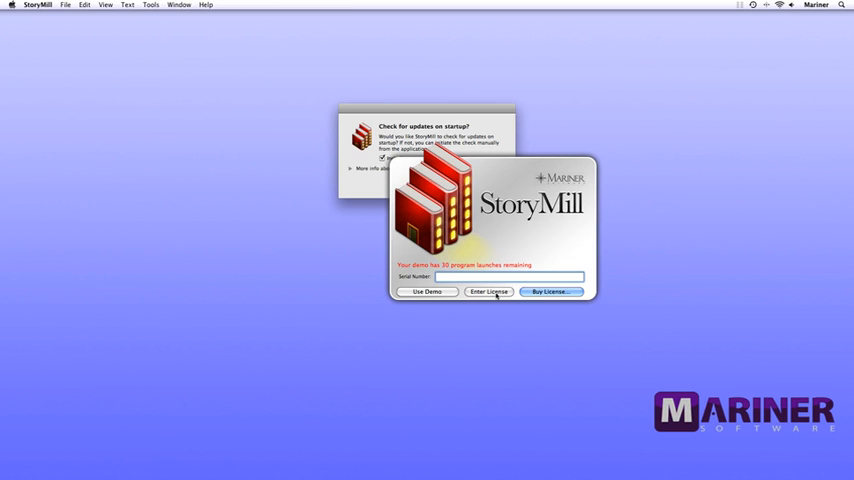
- Close the StoryMill demo registration window
{"action": "left_click", "coordinate": [427, 291]}
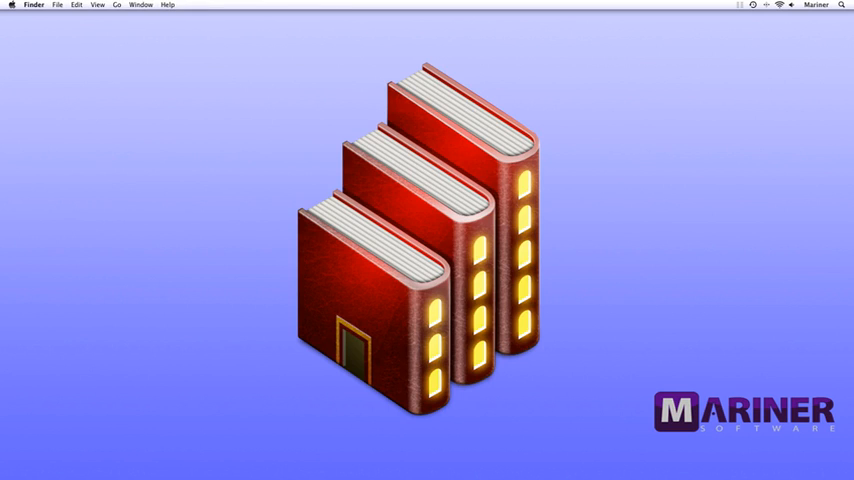